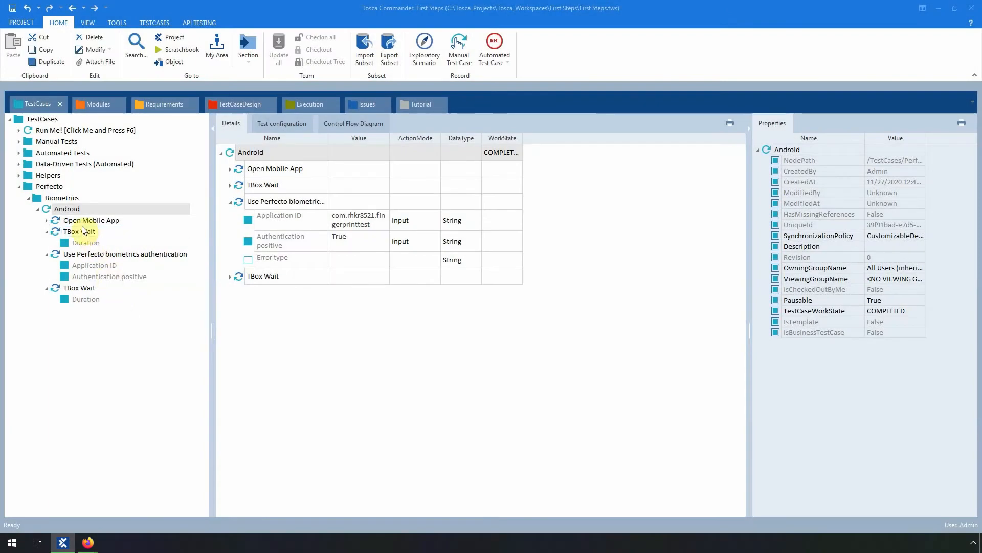
Review the Open Mobile App and Perfecto biometrics authentication steps' parameter values.
left_click(91, 220)
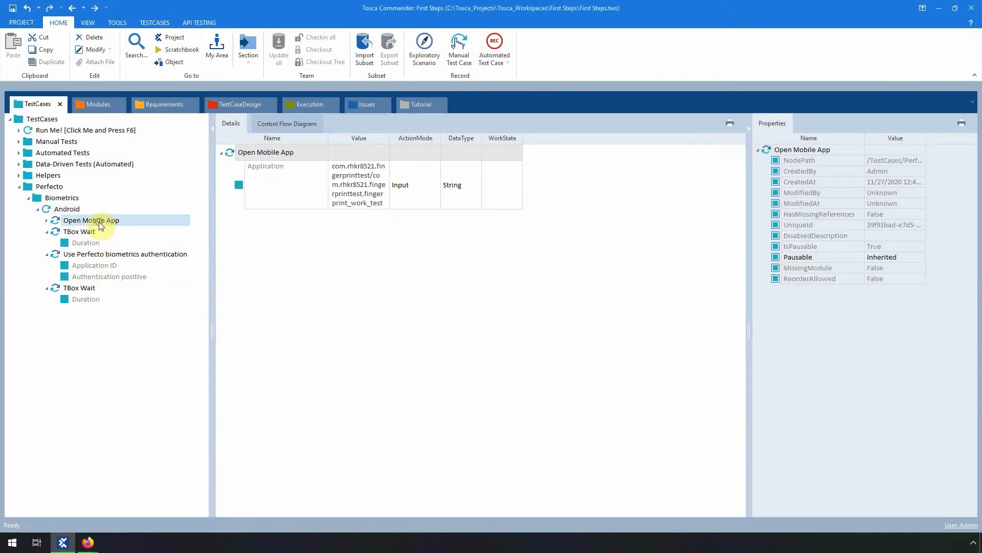
left_click(67, 208)
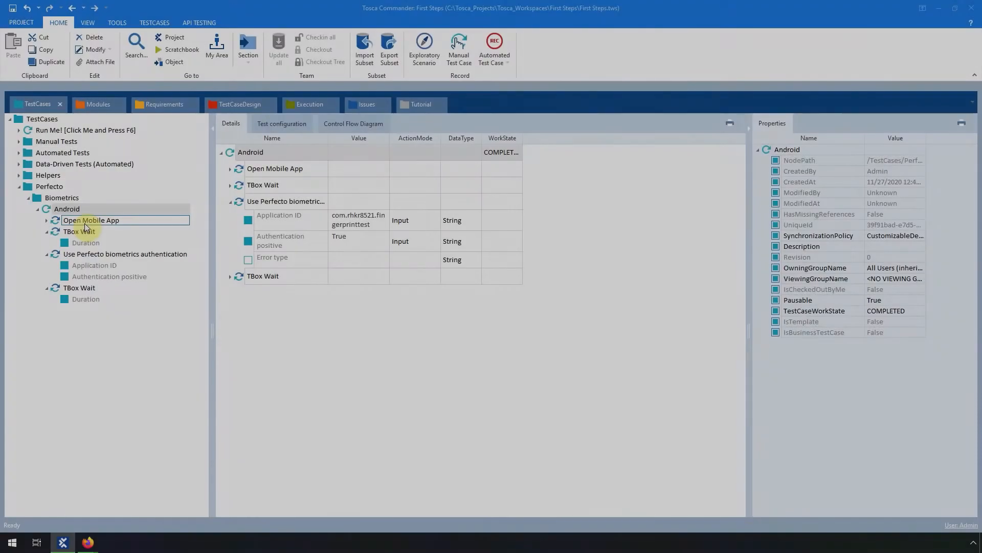
left_click(125, 253)
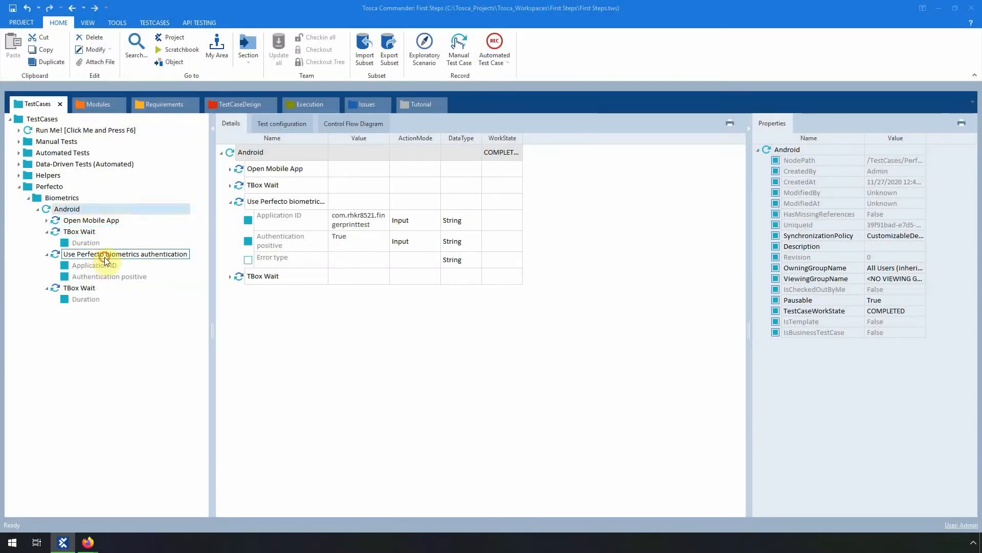
left_click(124, 253)
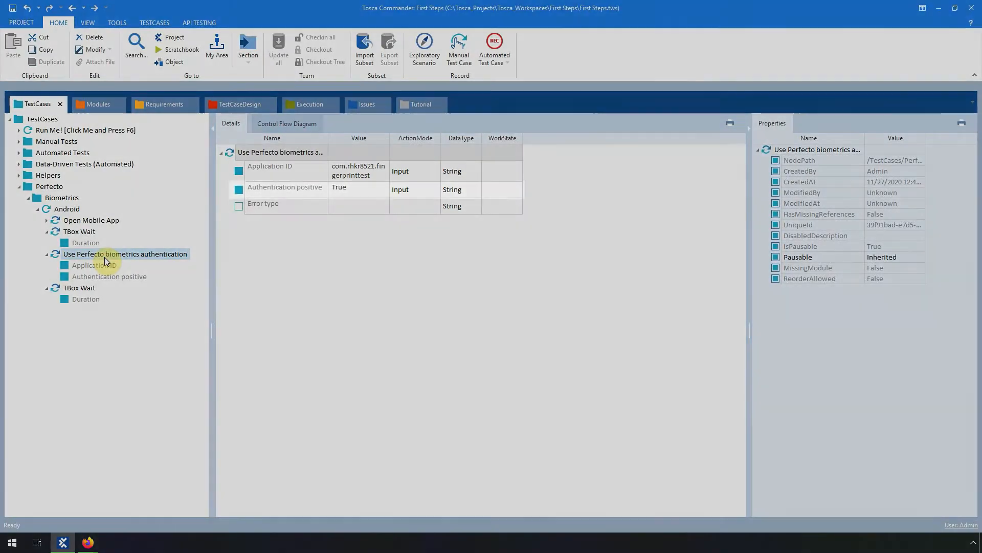
left_click(285, 189)
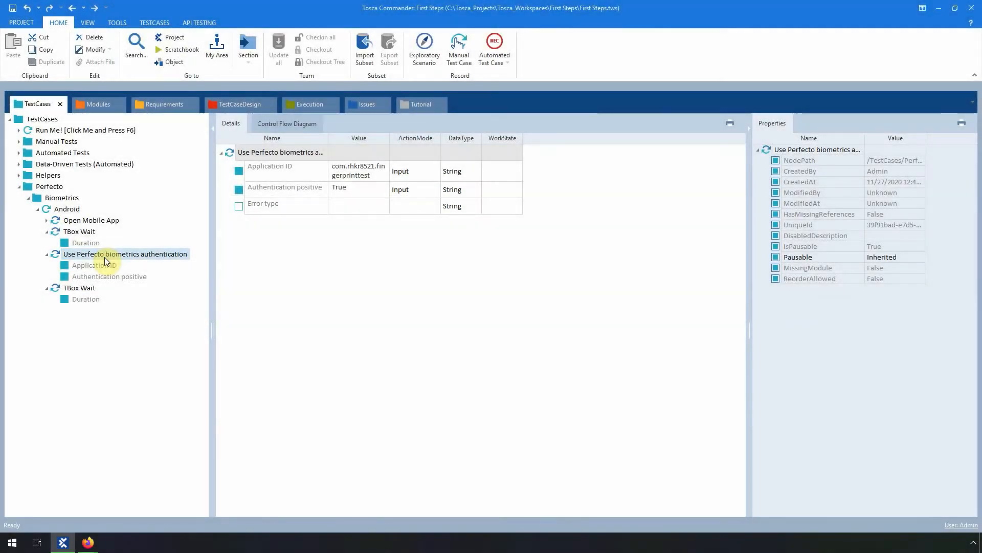
left_click(68, 209)
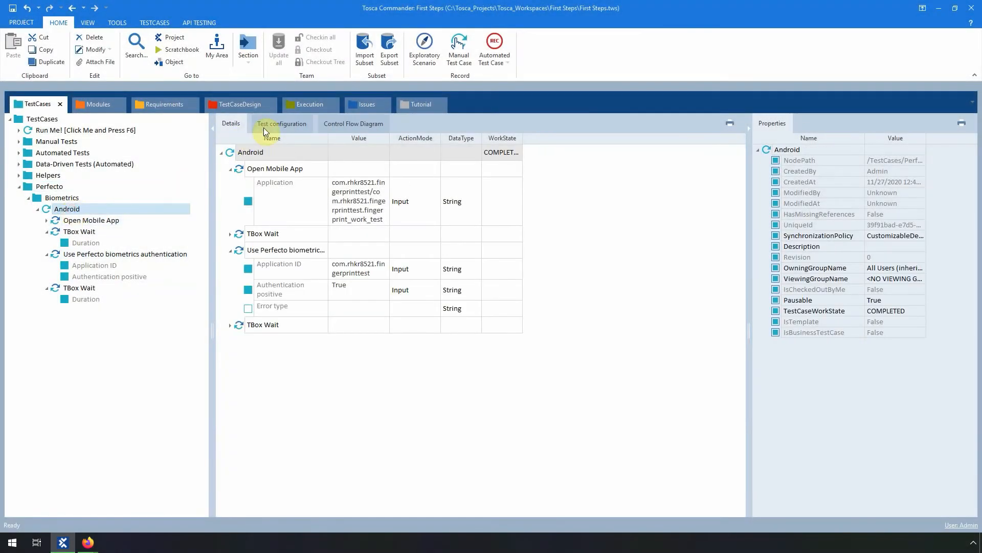
Review the Android test case's configuration parameters (Appium server, device, Perfecto credentials) and bring up its actions.
left_click(281, 124)
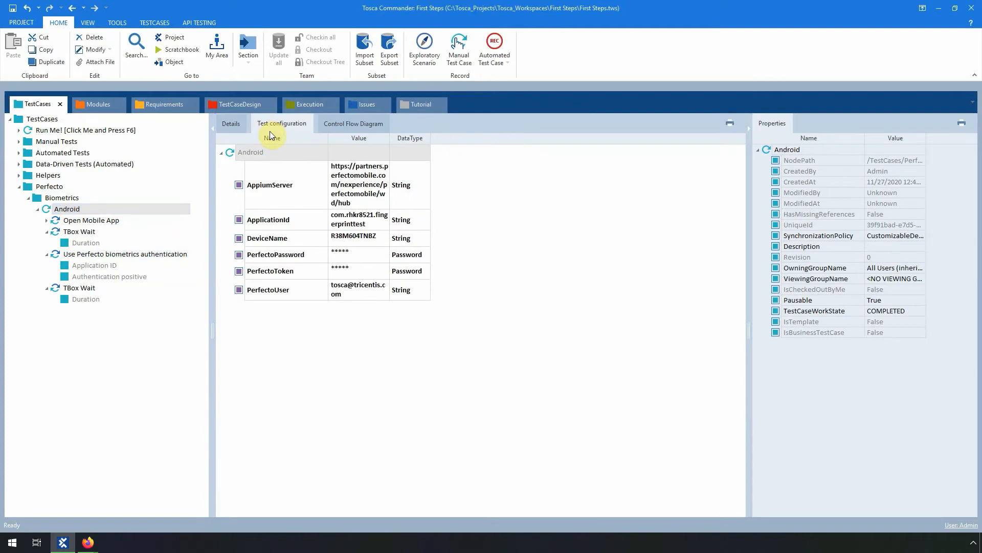
left_click(269, 184)
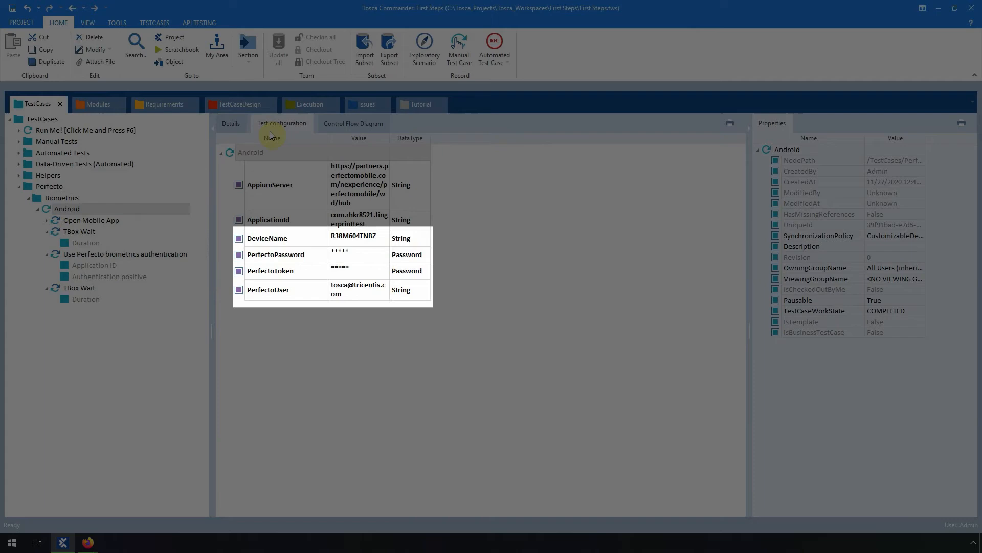
left_click(230, 123)
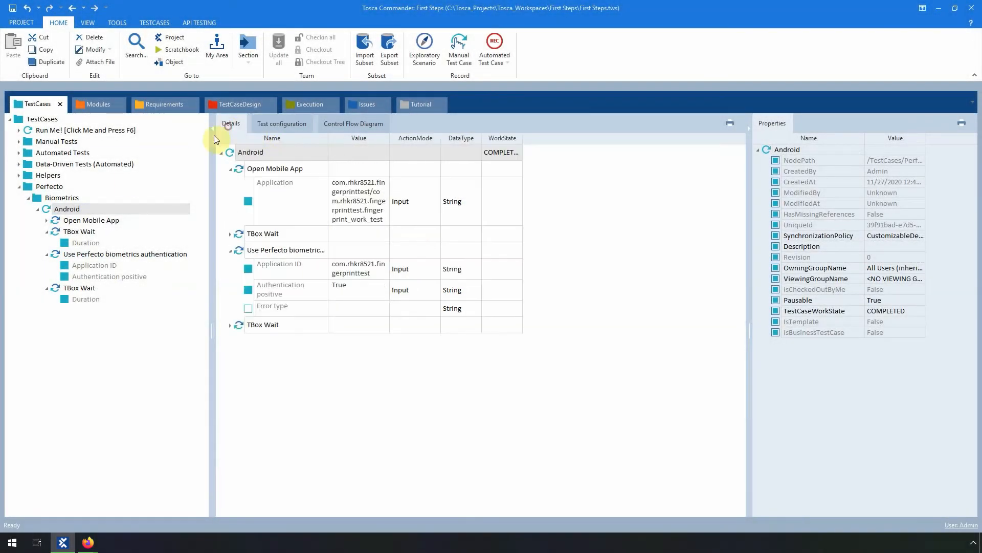
right_click(66, 209)
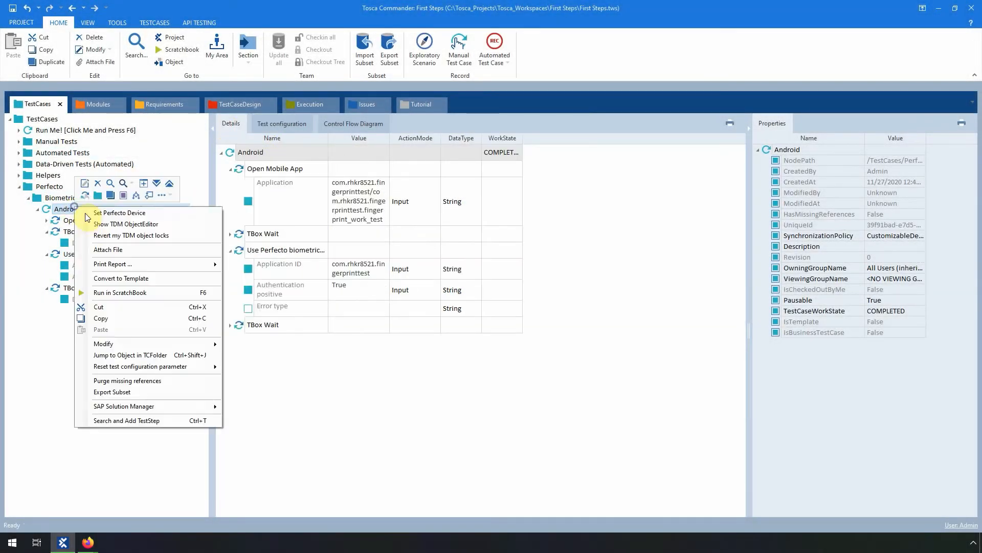